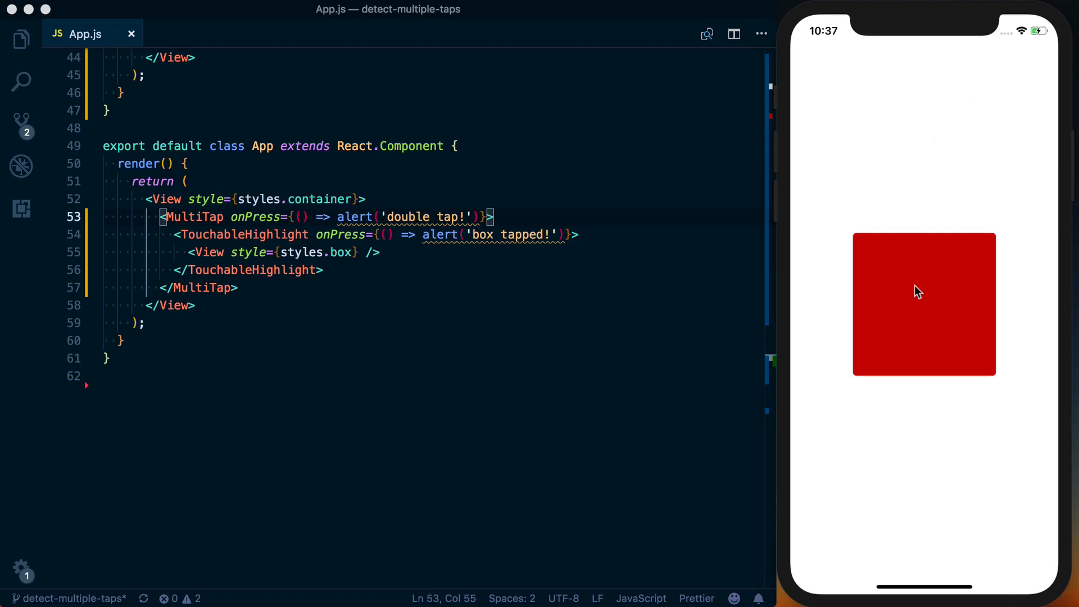
# Step: Try single and two-finger taps on the red box in the simulator, dismissing each alert
pyautogui.click(924, 305)
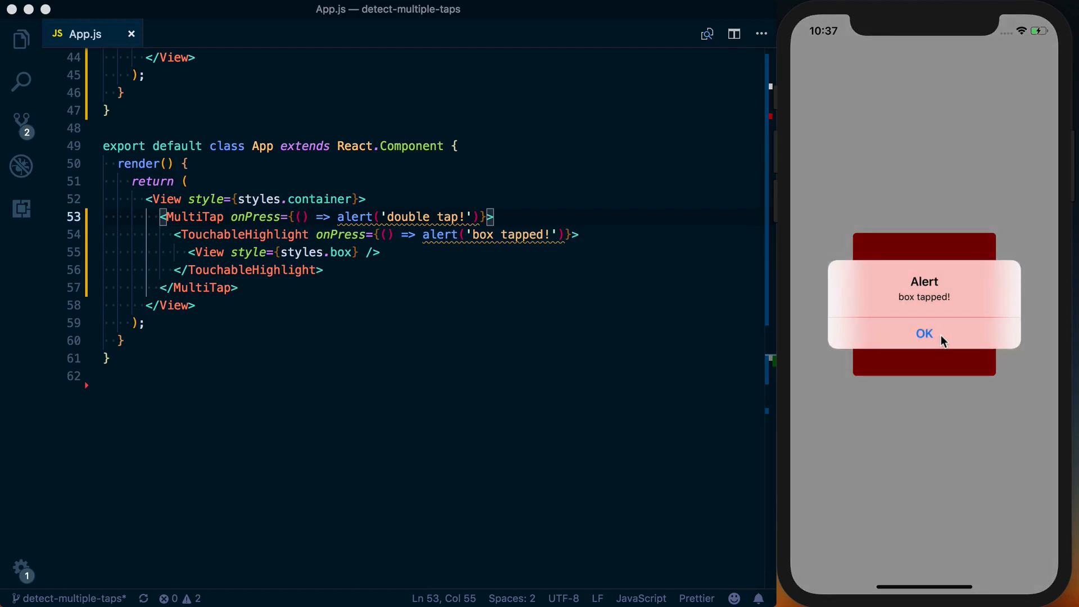
pyautogui.click(924, 333)
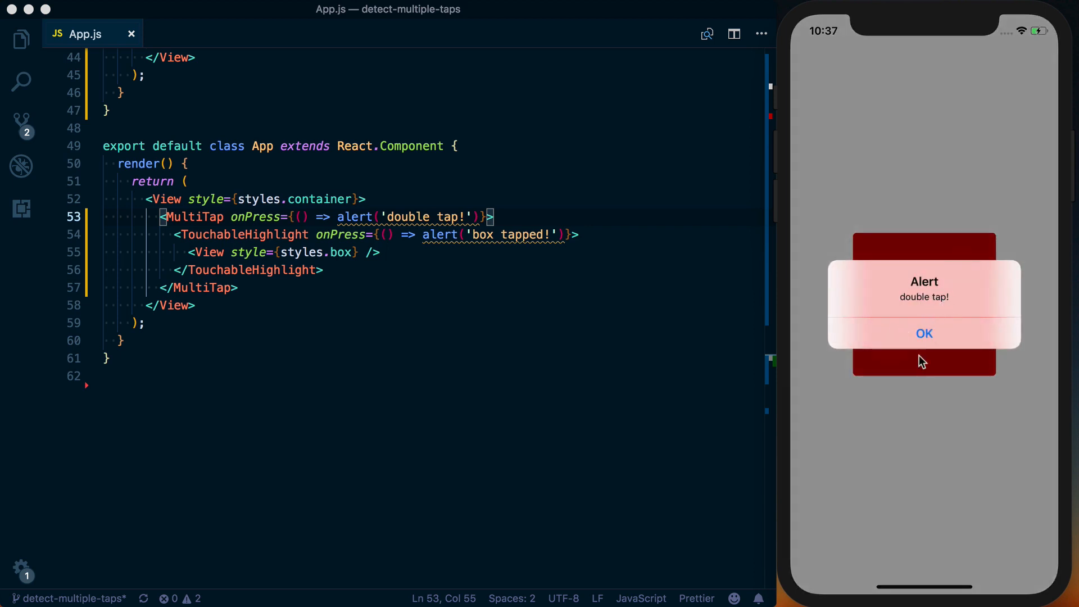
pyautogui.click(923, 333)
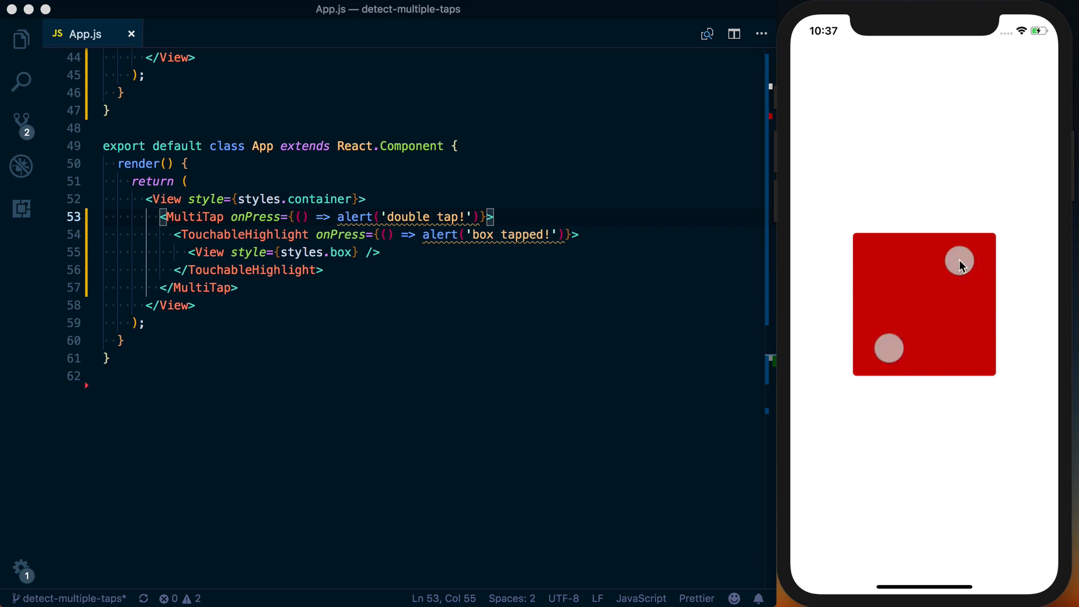
pyautogui.click(958, 264)
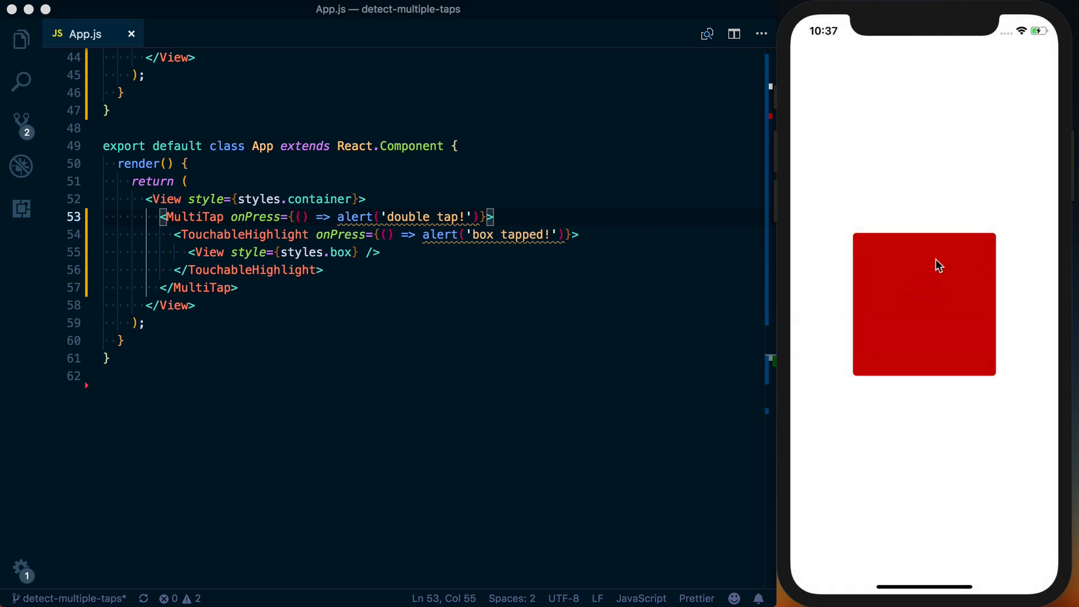
pyautogui.moveTo(492, 303)
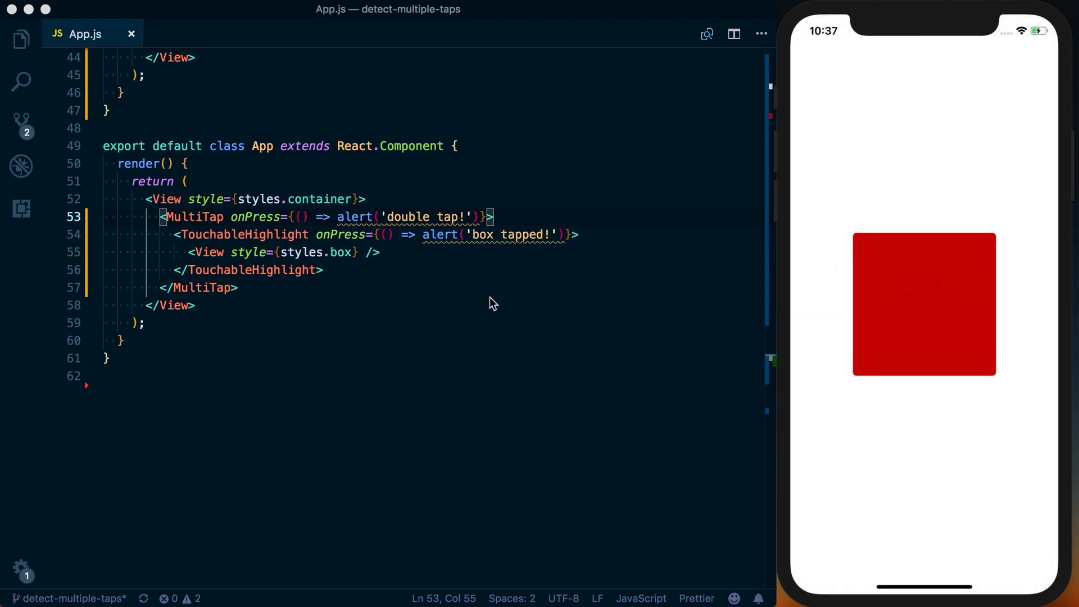
# Step: Jump to the MultiTap class definition and dismiss the double tap alert
pyautogui.doubleClick(194, 217)
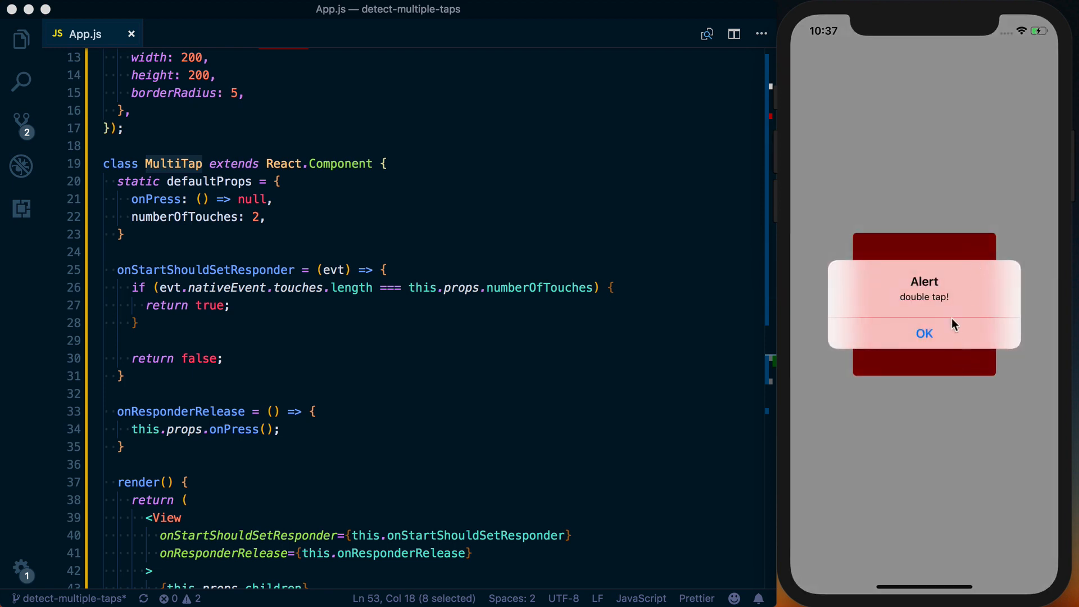
pyautogui.moveTo(955, 339)
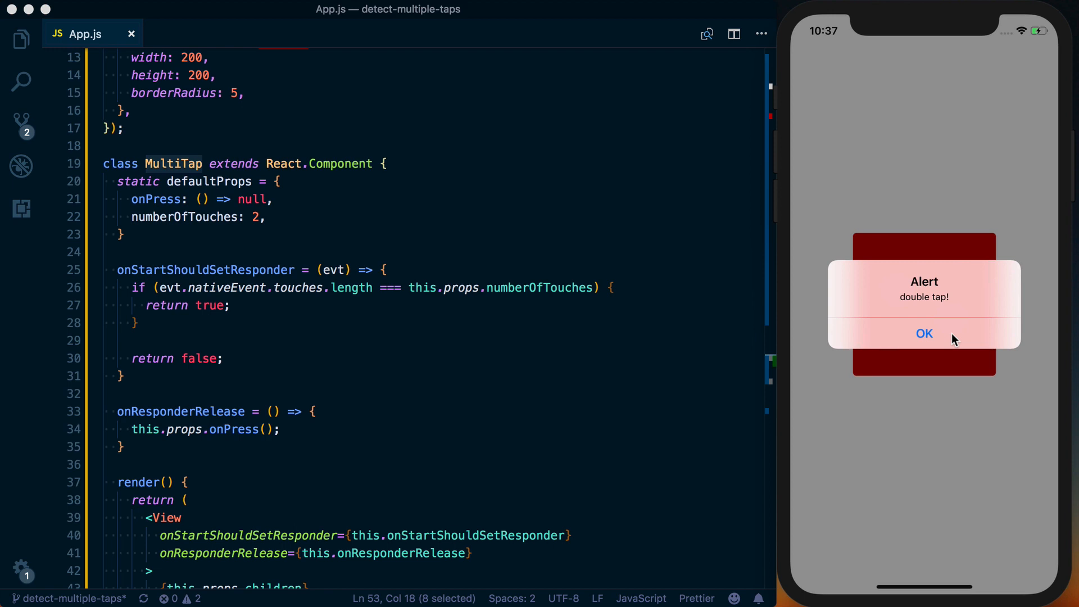
pyautogui.click(924, 333)
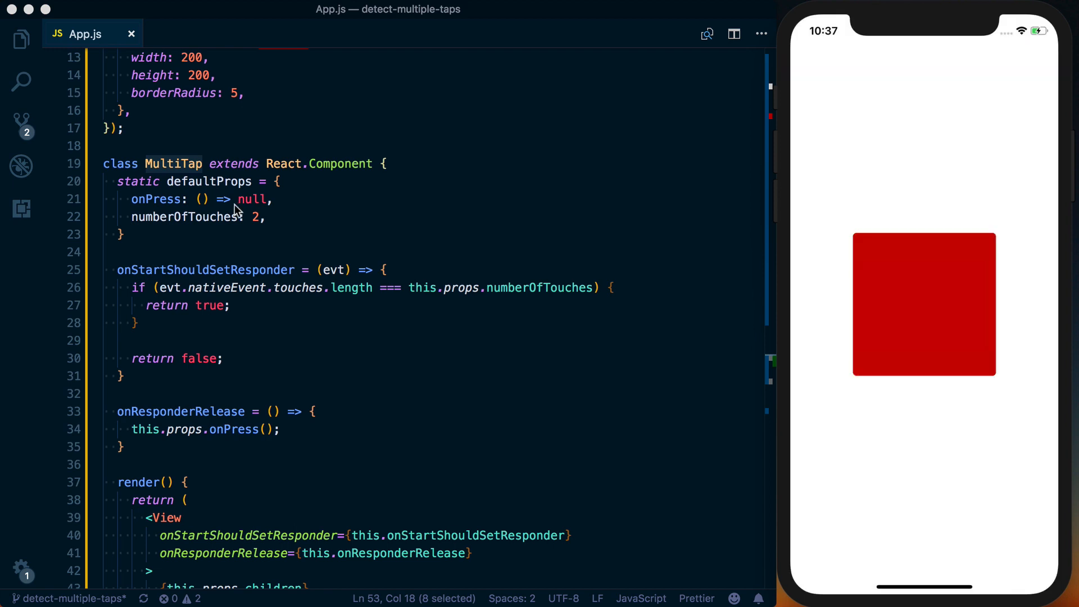
pyautogui.moveTo(949, 177)
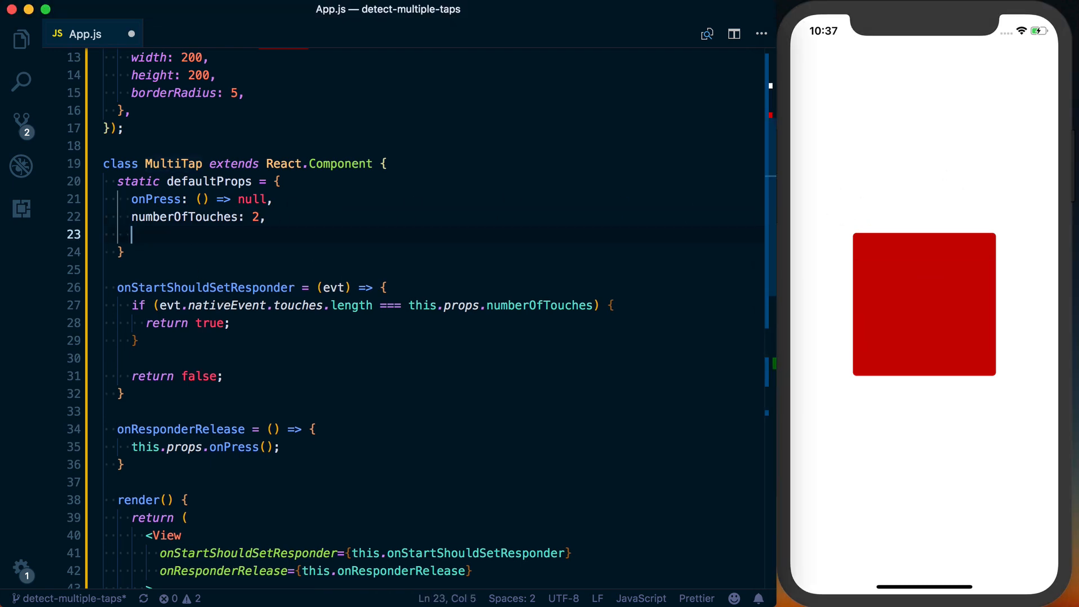
# Step: Add delay: 1000 to defaultProps and a startPress = null class field
pyautogui.write('delay: 1')
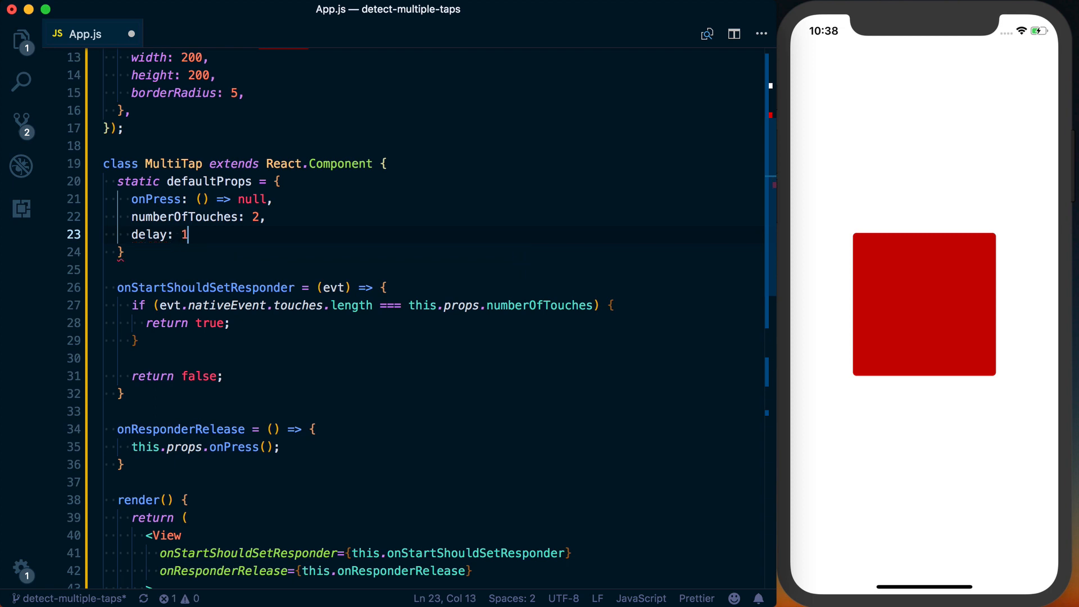
pyautogui.write('000,')
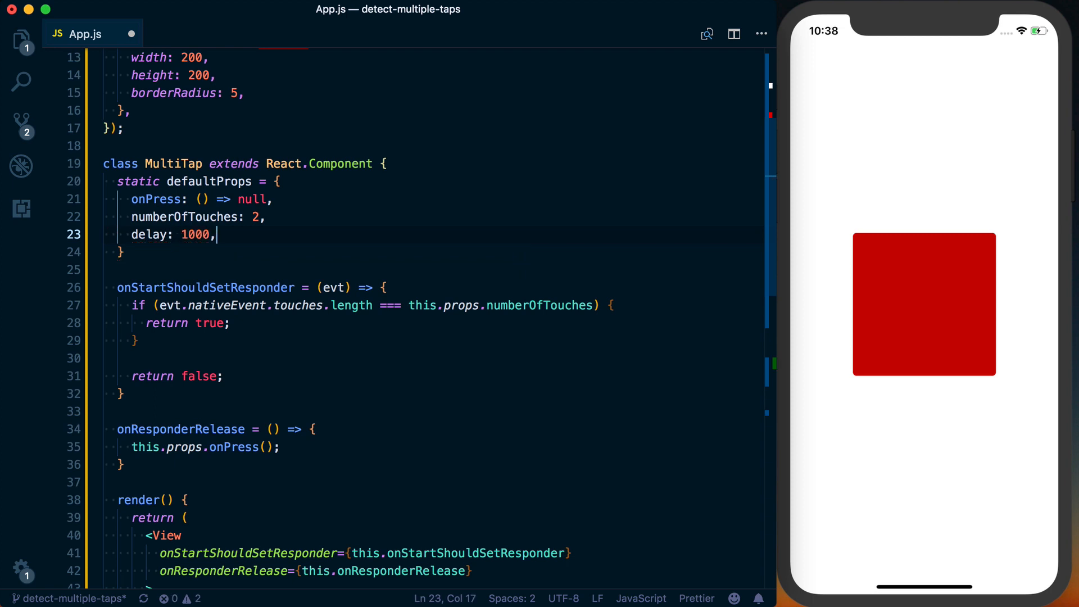
pyautogui.write('stat')
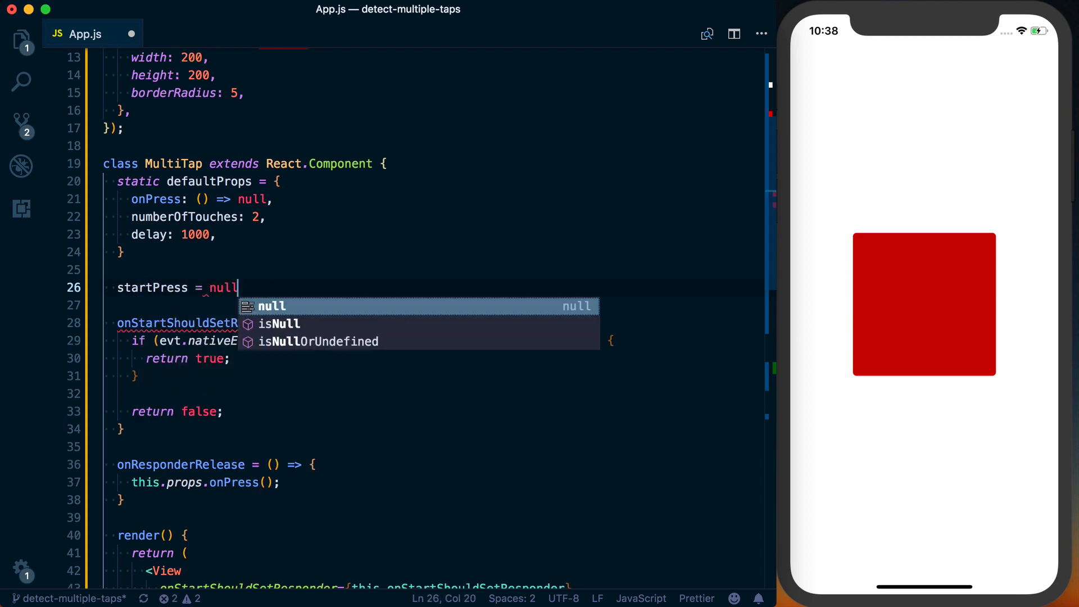
pyautogui.write(';')
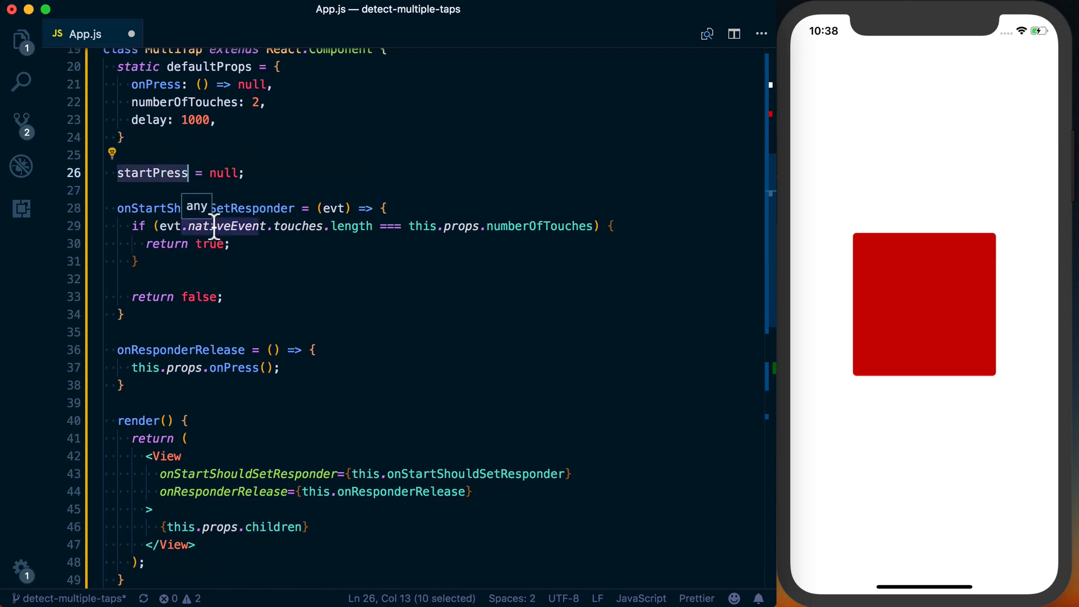
pyautogui.doubleClick(205, 208)
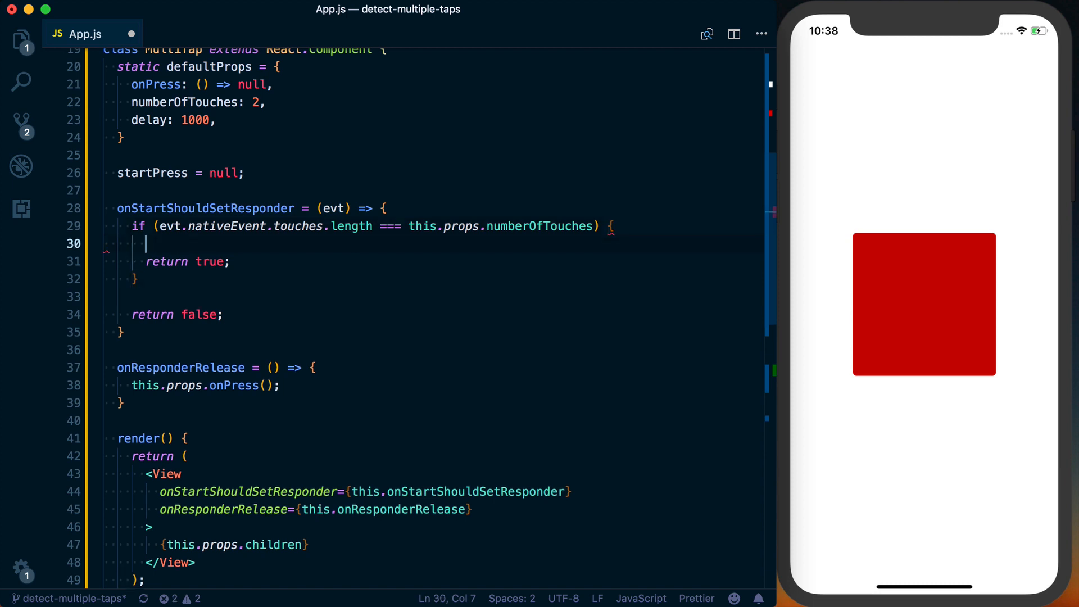
# Step: Record this.startPress = Date.now() in onStartShouldSetResponder and move into onResponderRelease
pyautogui.write('startPress')
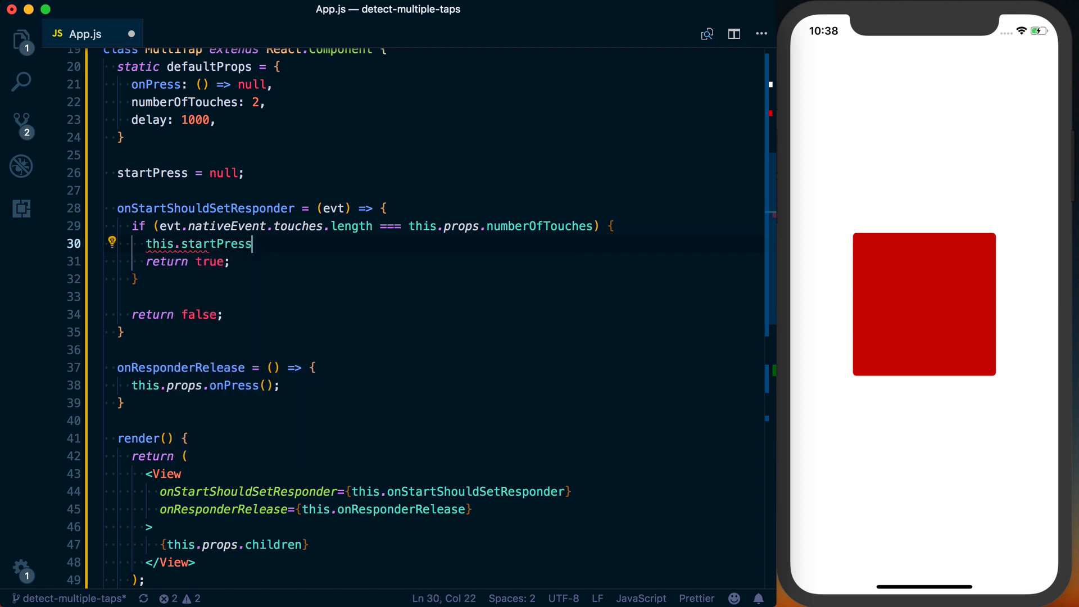
pyautogui.write('= newD')
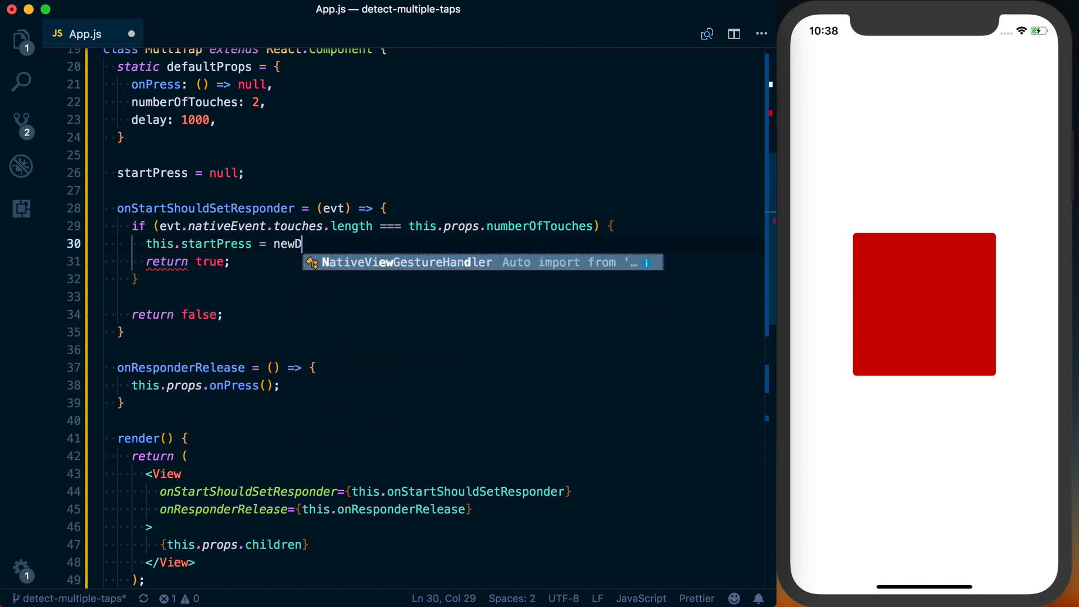
pyautogui.write('Date.now();')
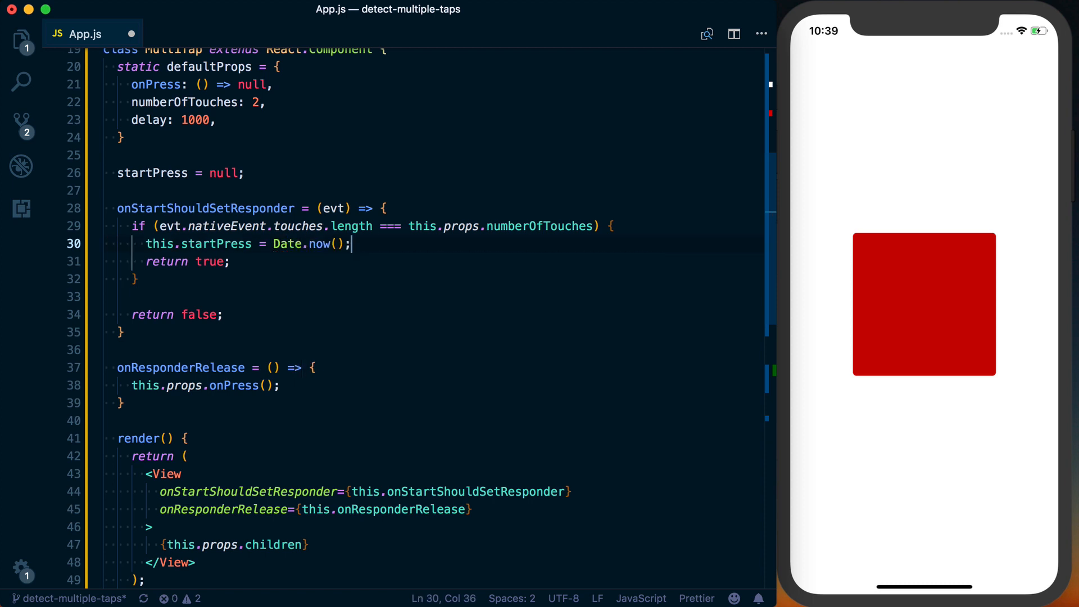
pyautogui.scroll(-3)
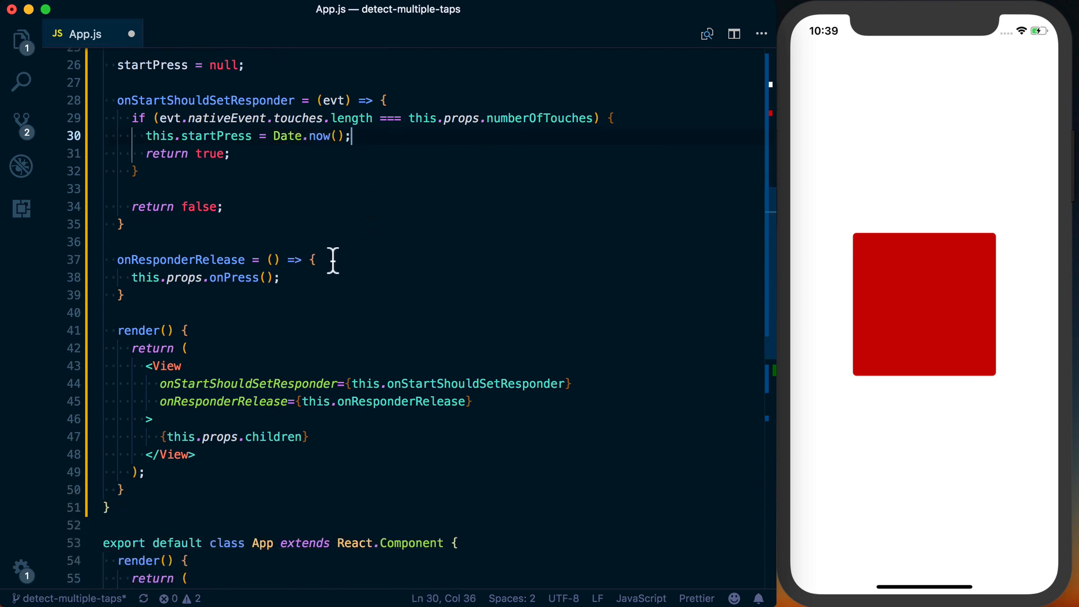
pyautogui.click(314, 259)
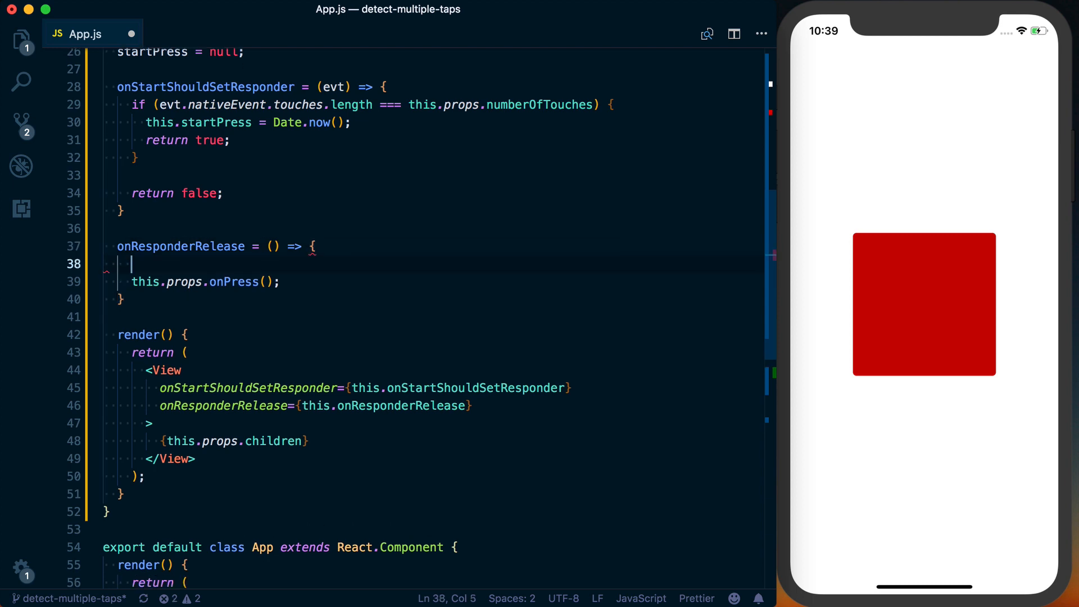
# Step: Compute const now = Date.now() at the start of onResponderRelease
pyautogui.scroll(-3)
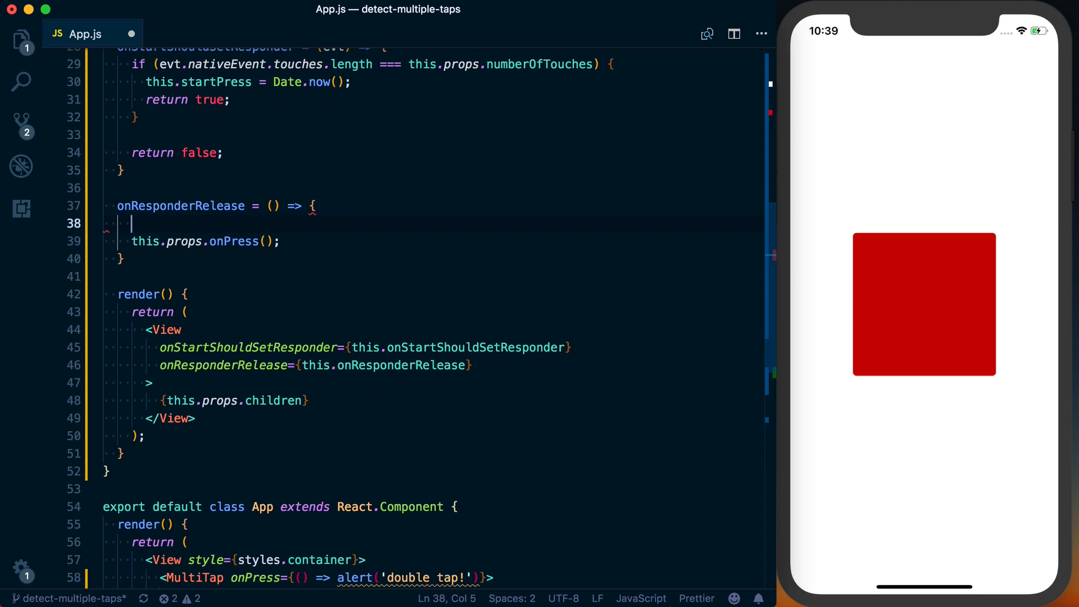
pyautogui.write('const now =')
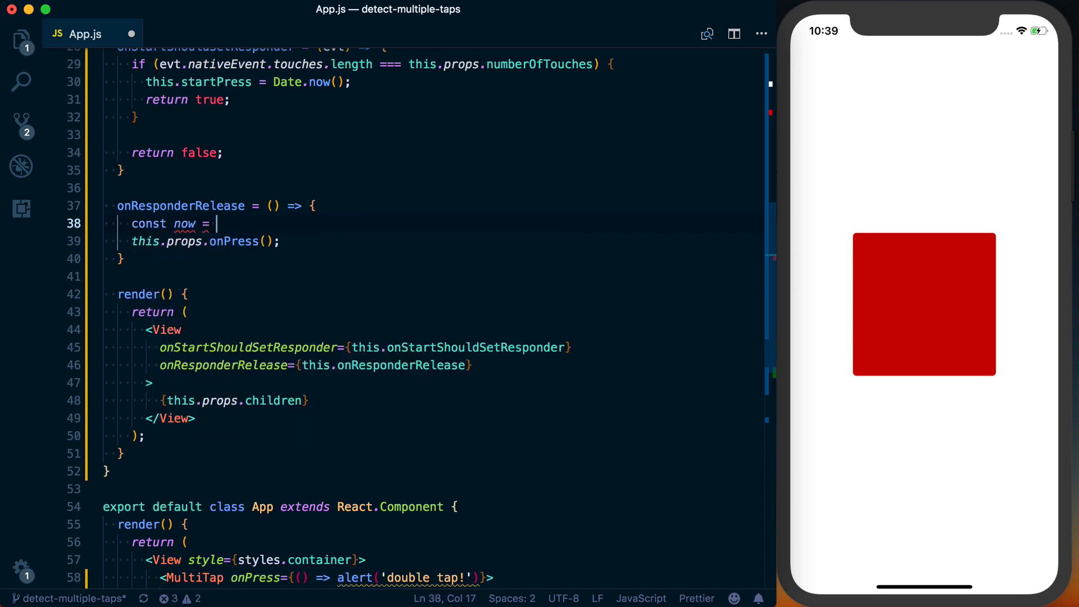
pyautogui.write('Date.now();')
pyautogui.write('if (')
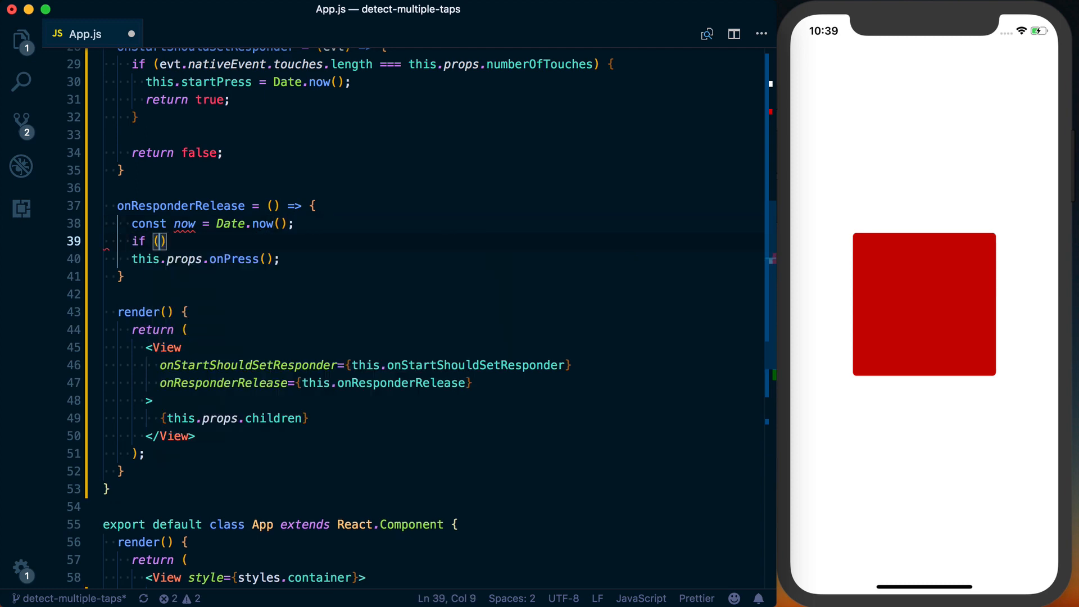
pyautogui.write('stat')
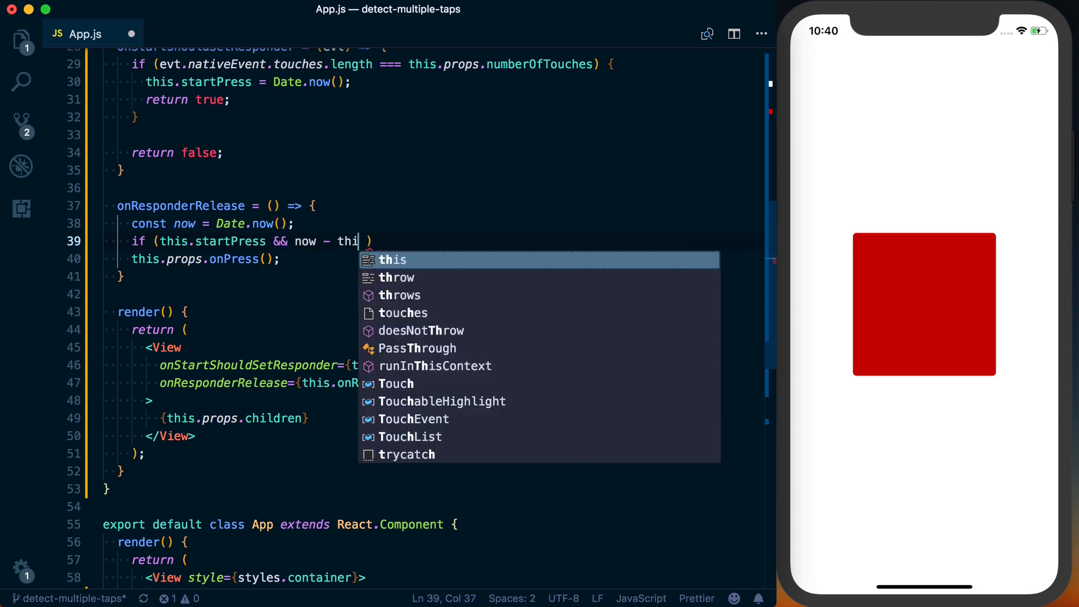
# Step: Call onPress only if this.startPress && now - this.startPress > this.props.delay, and save
pyautogui.write('s.startPress > de')
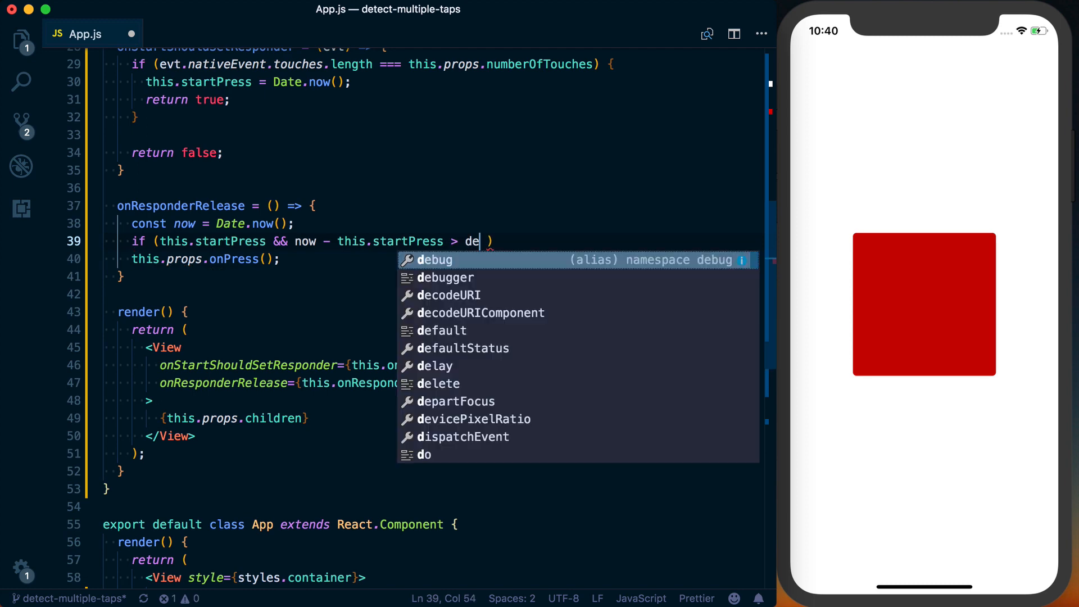
pyautogui.write('lay)')
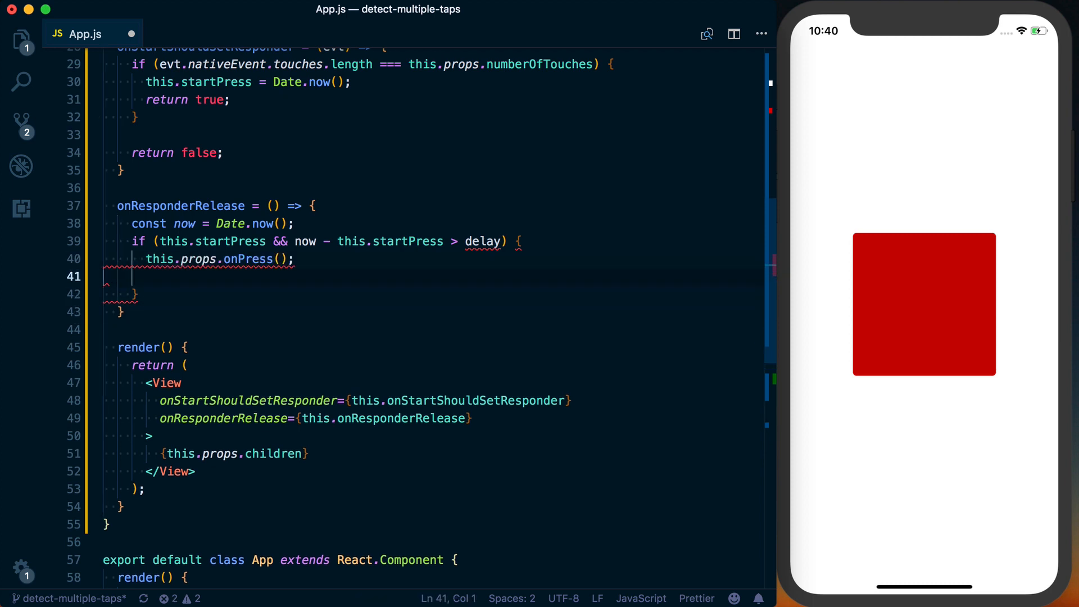
pyautogui.press('Backspace')
pyautogui.write('this.props')
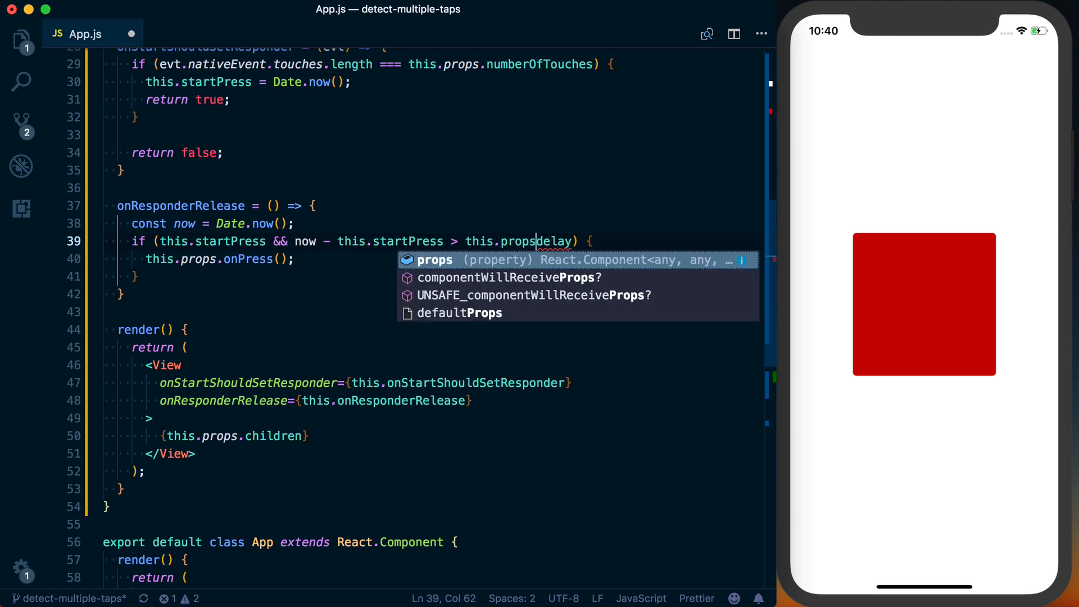
pyautogui.write('.')
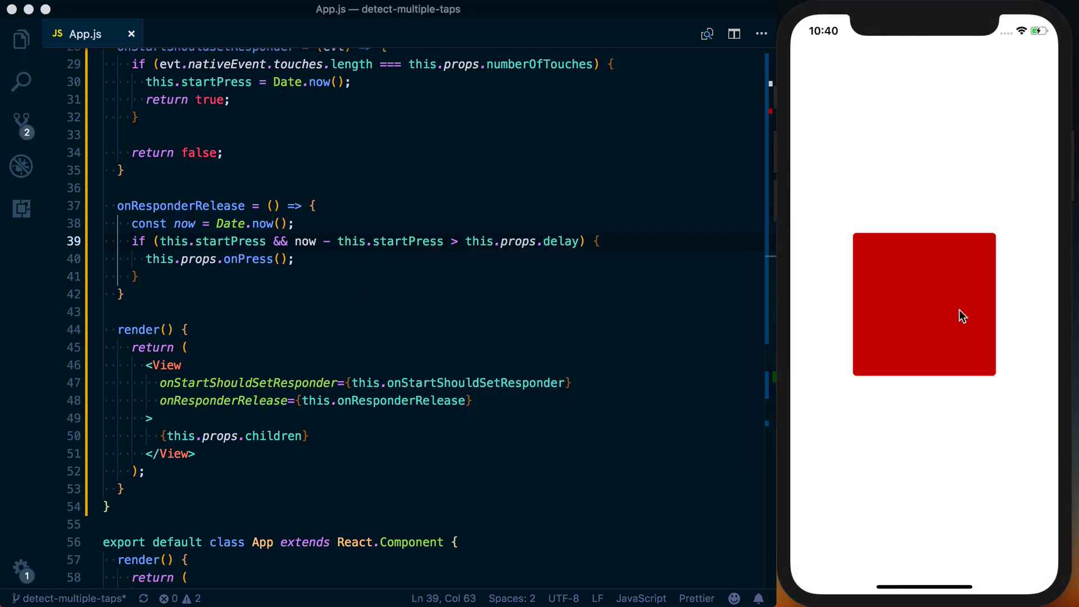
# Step: Hold a two-finger press on the red square, confirm the double tap alert, and return to the if block
pyautogui.click(955, 284)
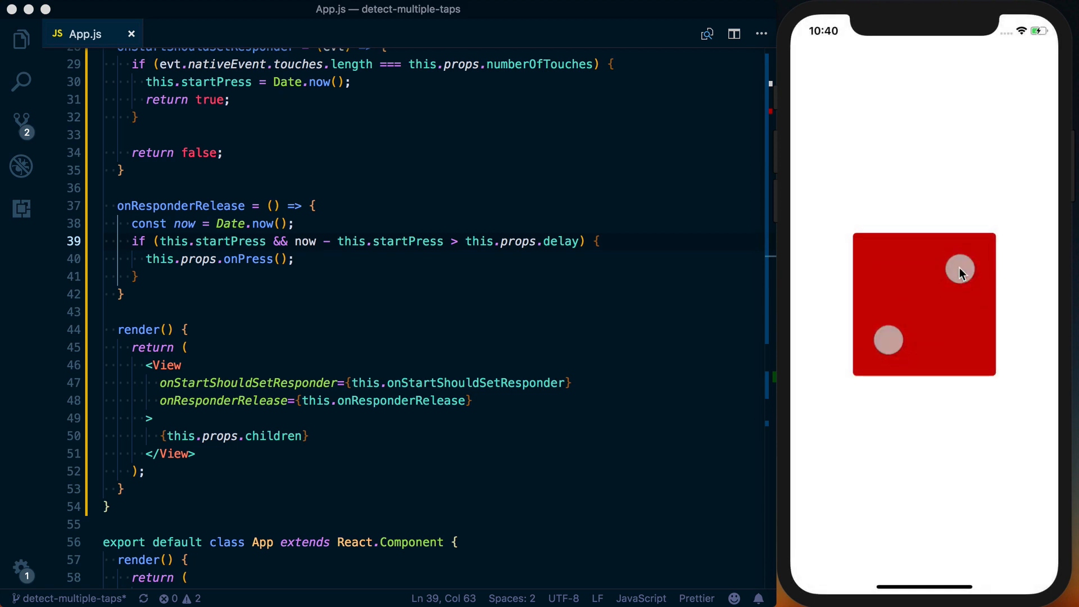
pyautogui.doubleClick(960, 270)
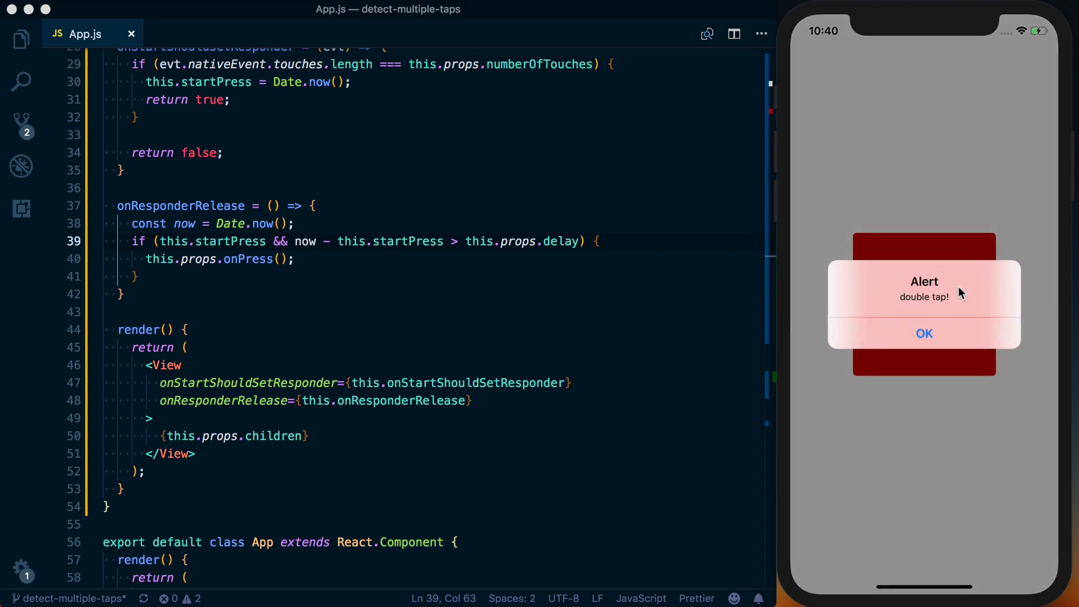
pyautogui.click(924, 333)
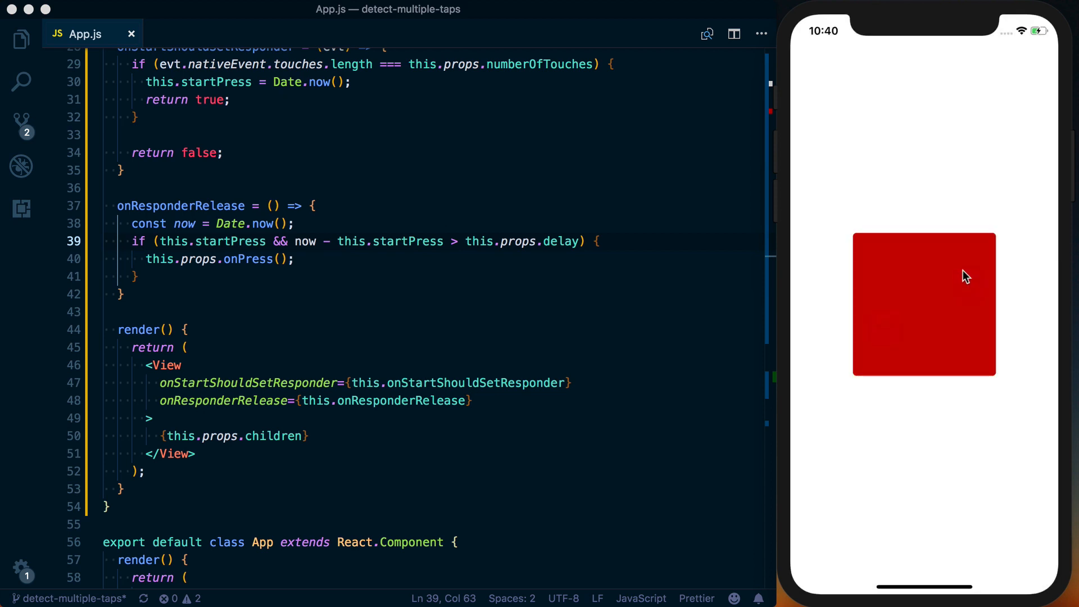
pyautogui.doubleClick(180, 205)
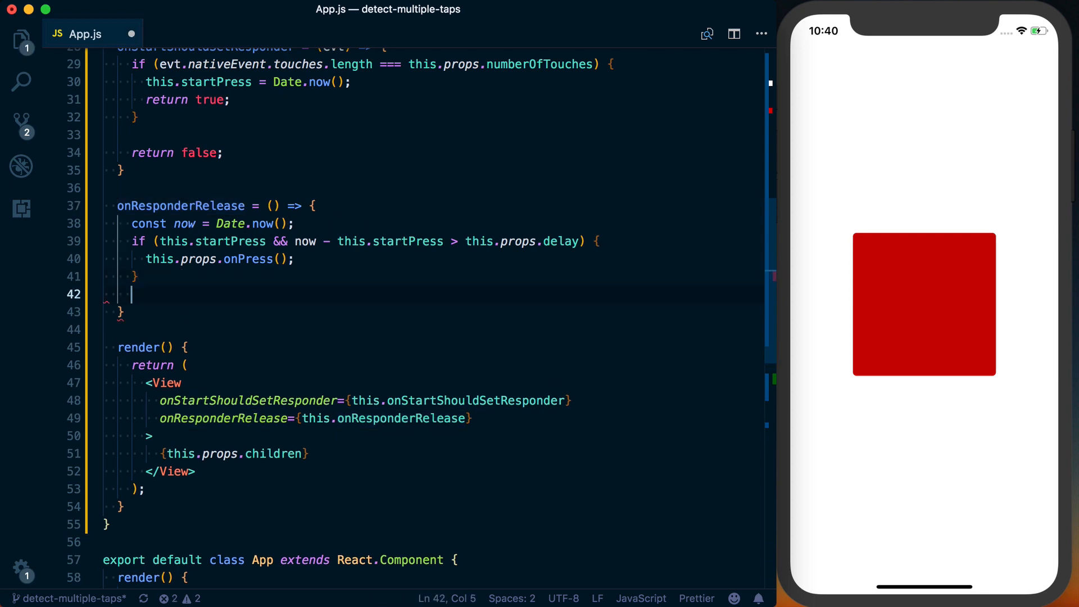
# Step: Reset this.startPress = null after the if block, save, and retest the two-finger press
pyautogui.write('this.startPress = null;')
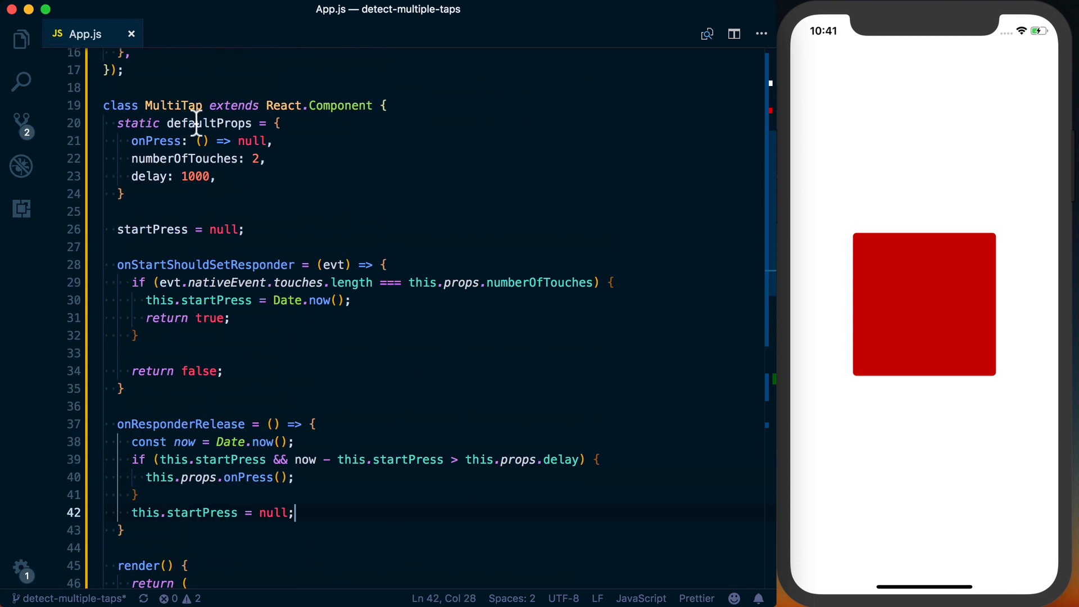
pyautogui.click(923, 304)
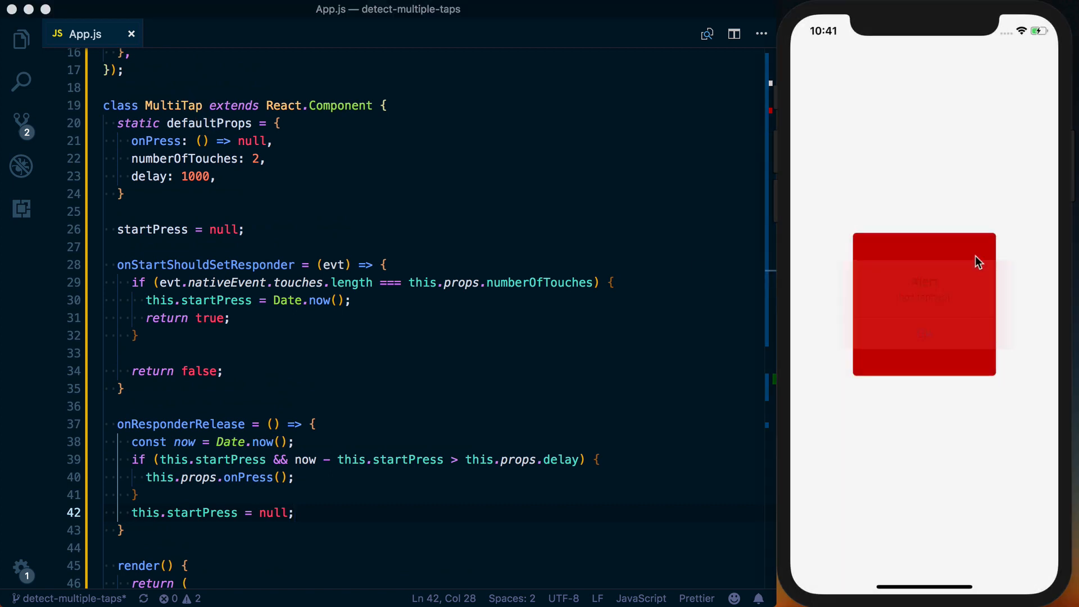
pyautogui.click(968, 251)
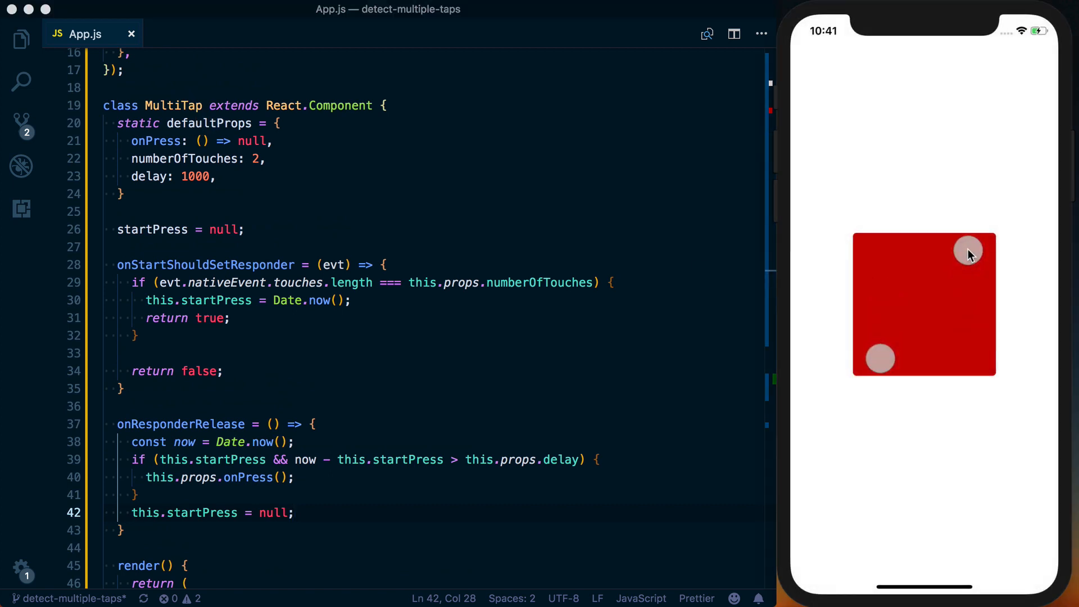